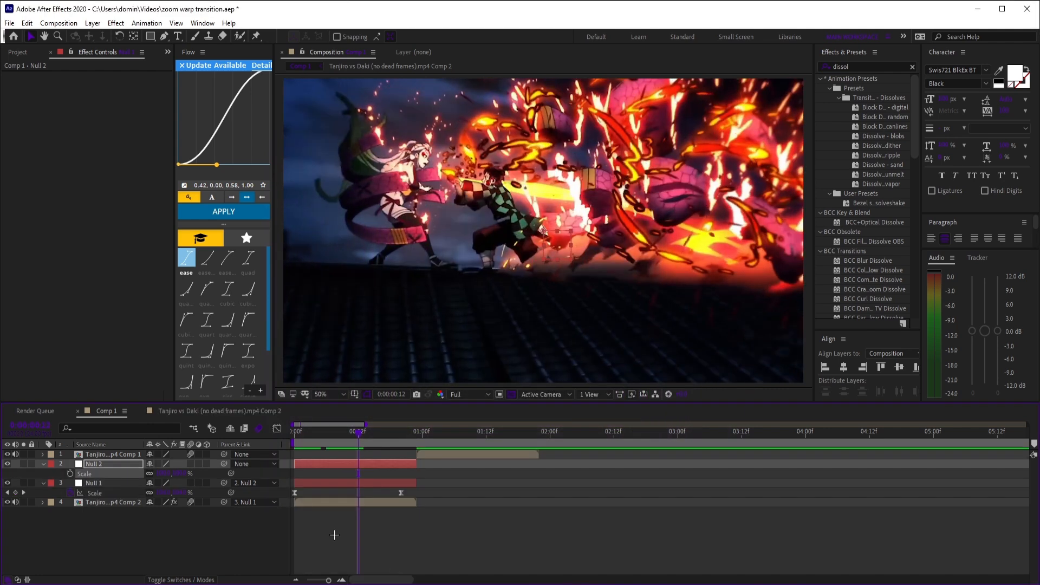
- Select Null 2's Scale keyframes to reshape them into a steep ease-in curve
left_click(401, 432)
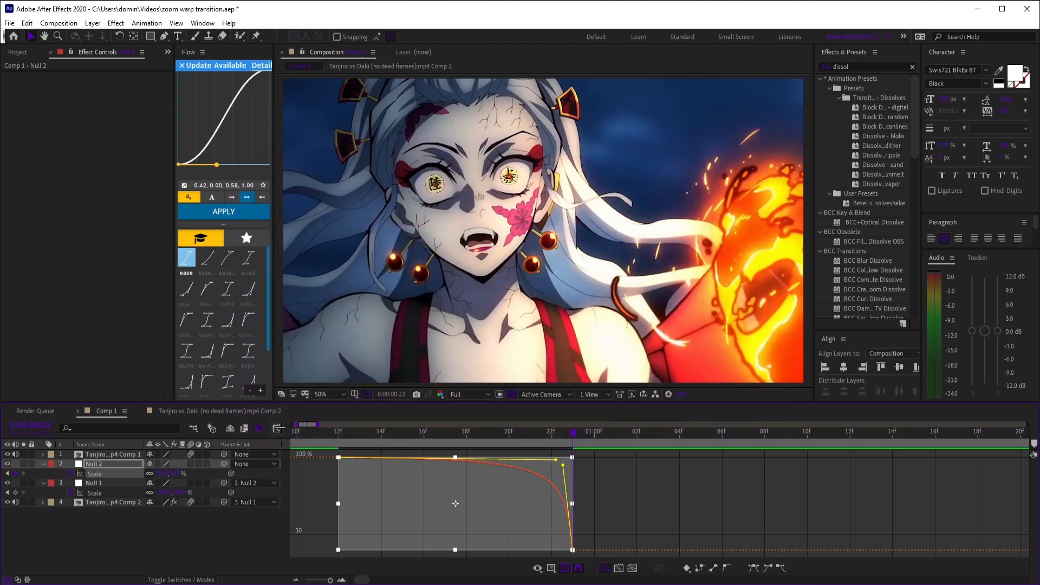
- Create an adjustment layer and start keyframing the FishEye Warp Bend toward -100
key("ctrl+alt+y")
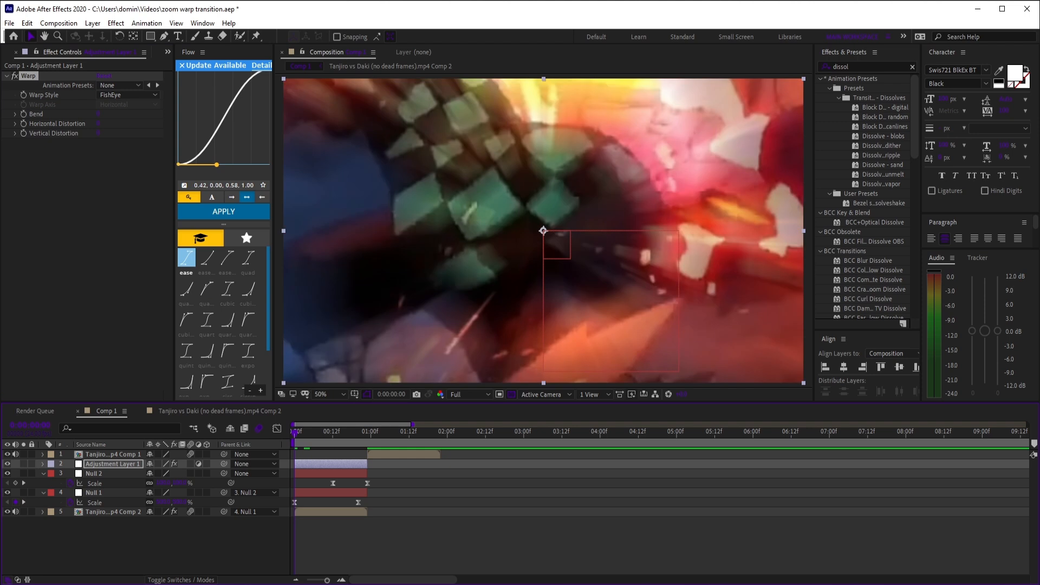
left_click(334, 431)
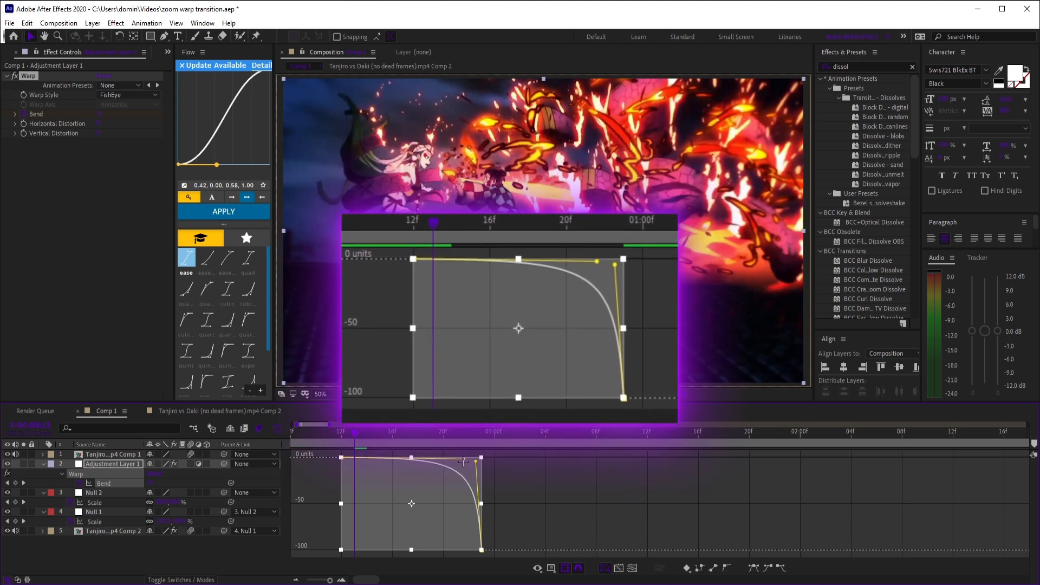
- Duplicate the two nulls so they can drive the incoming clip's zoom
key("ctrl+shift+alt+y")
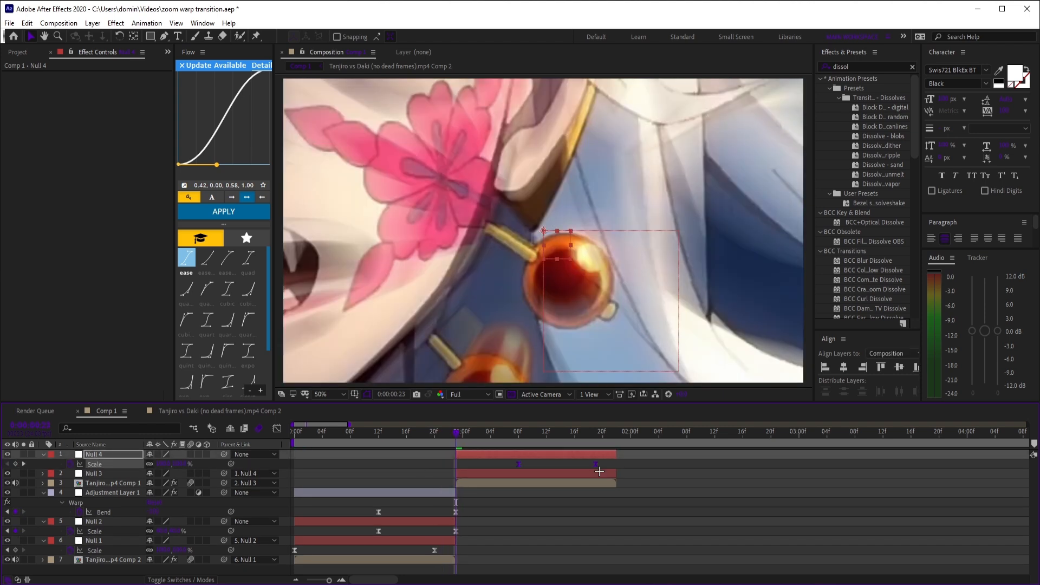
- Duplicate the warp adjustment layer and adjust its Bend keyframes over the second clip
key("ctrl+alt+y")
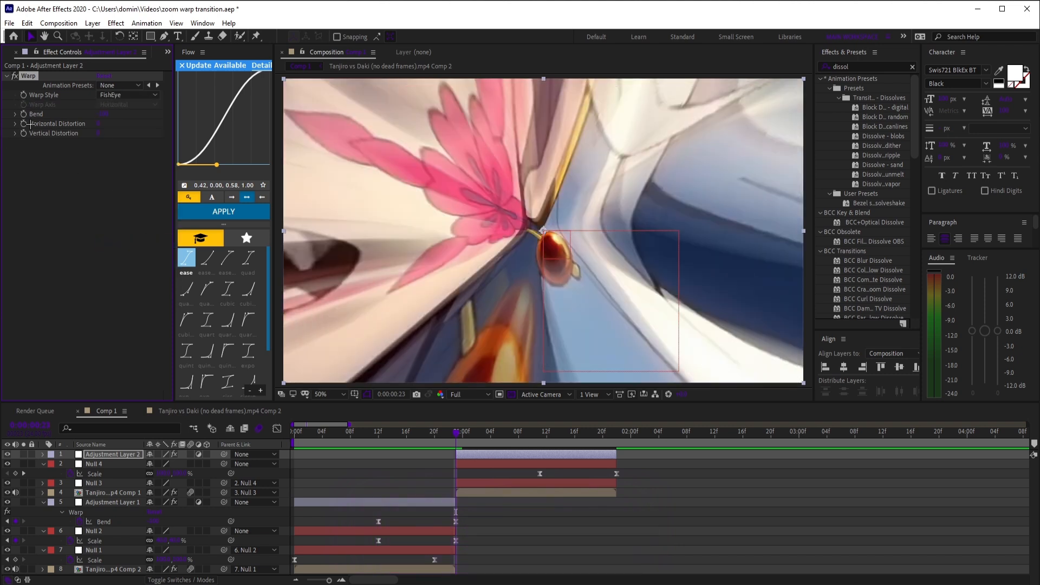
left_click(541, 431)
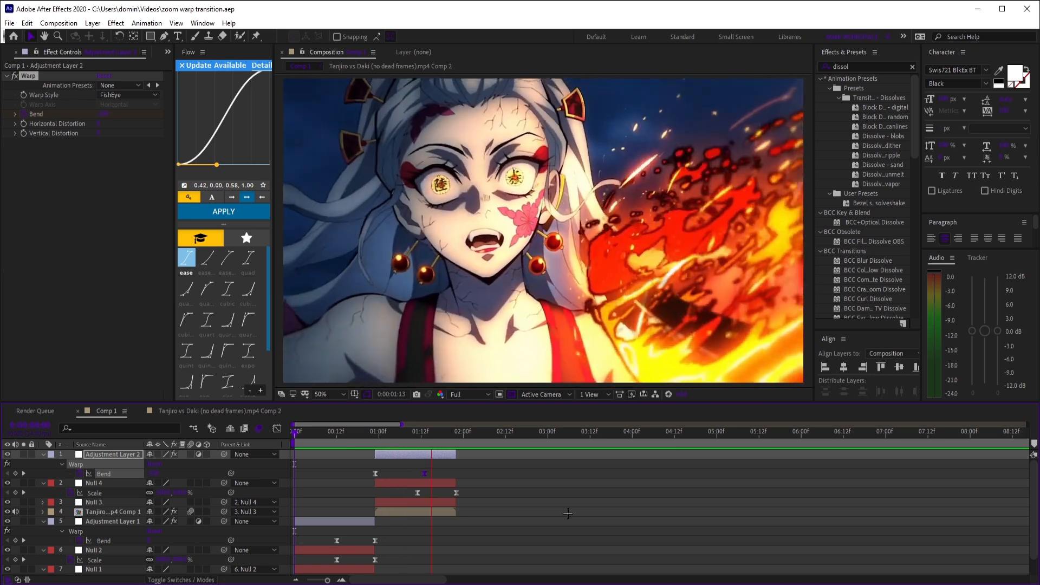
- Preview the zoom-warp transition, then create a black solid and duplicate it
left_click_drag(432, 438, 414, 437)
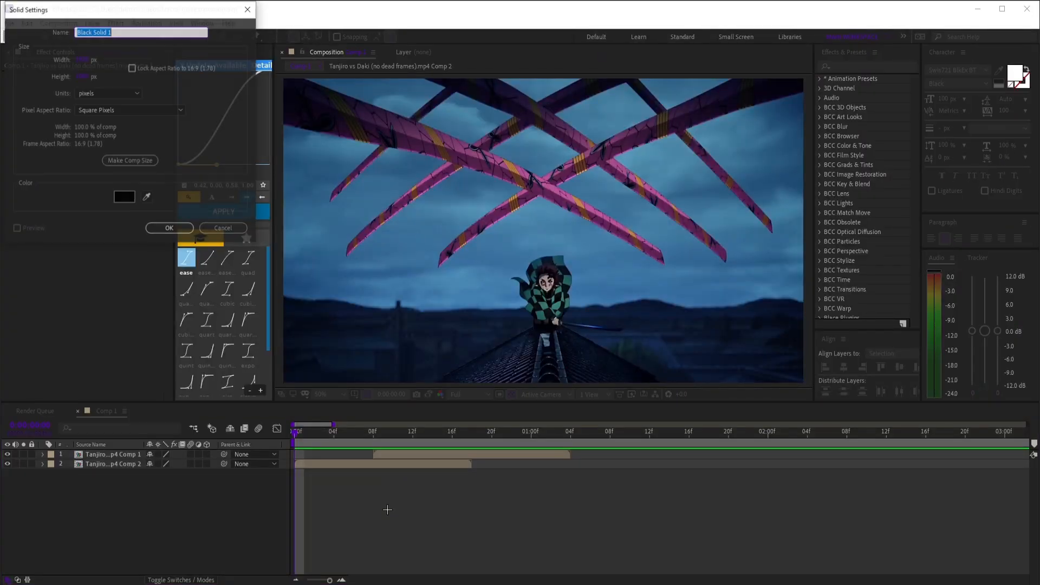
left_click(169, 227)
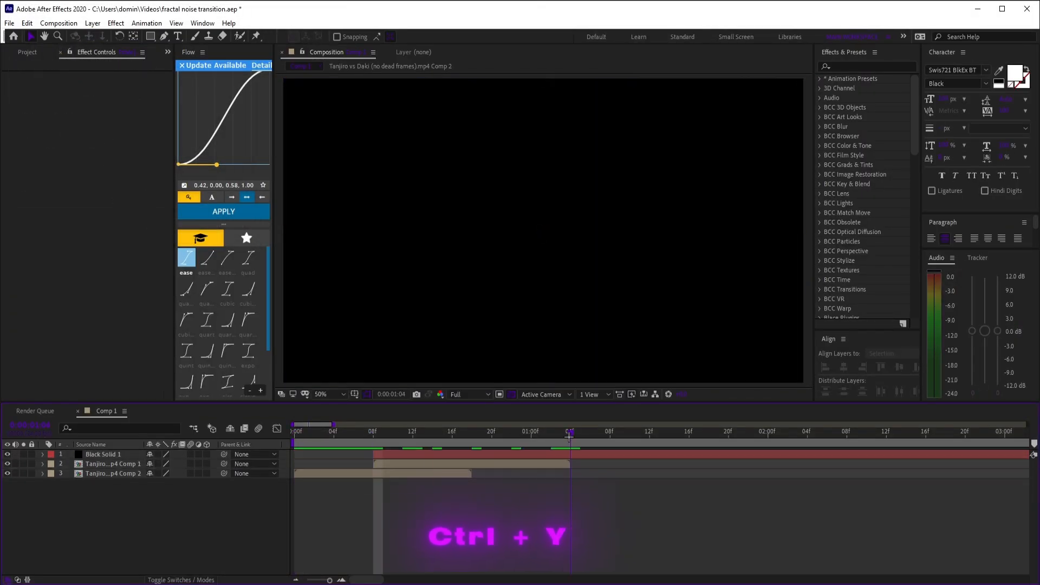
key("ctrl+shift+c")
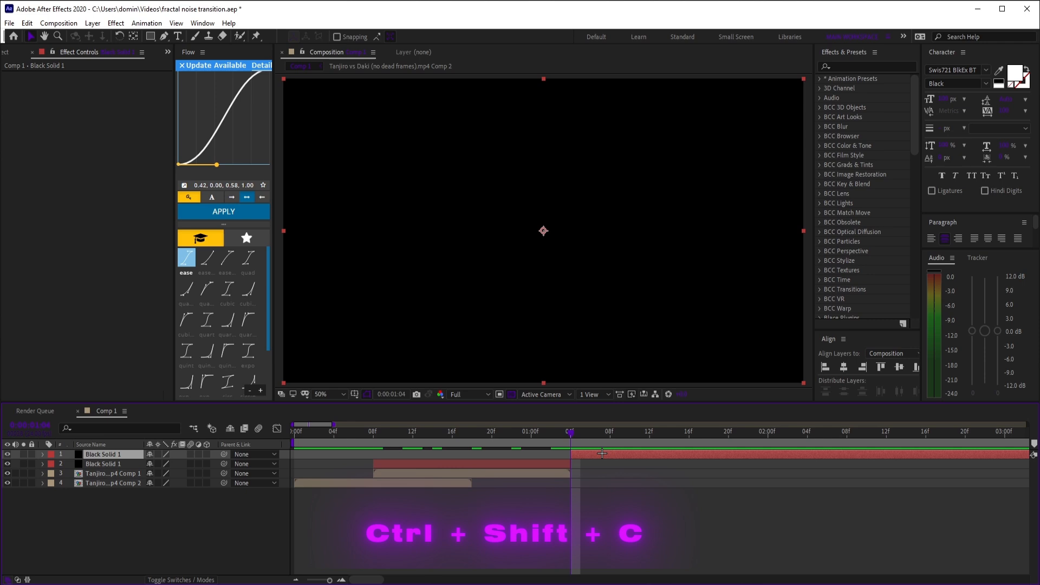
- Precompose the black solid and set Fractal Noise to Dynamic type with Spline noise
key("ctrl+shift+c")
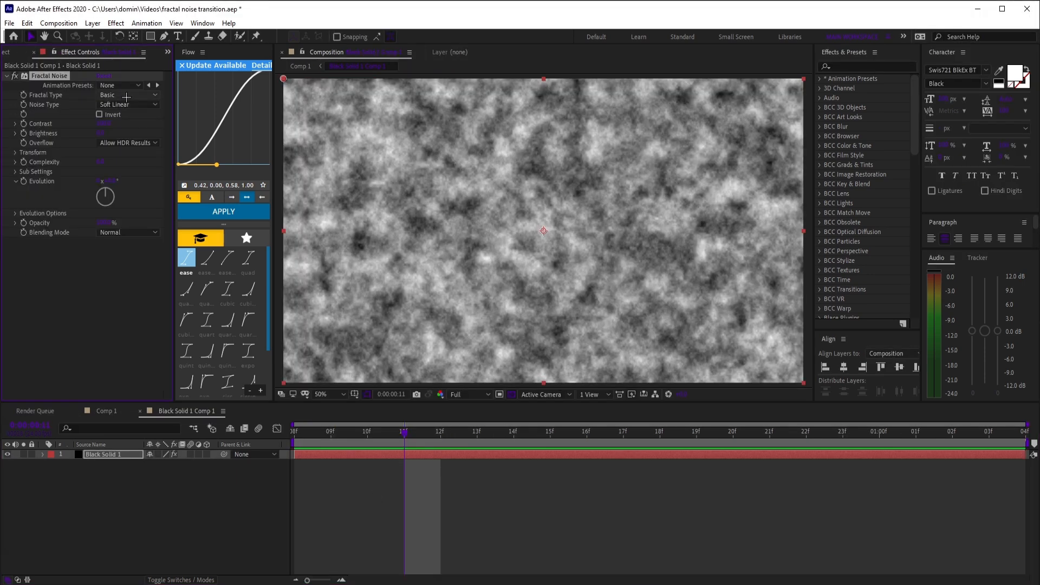
left_click(126, 94)
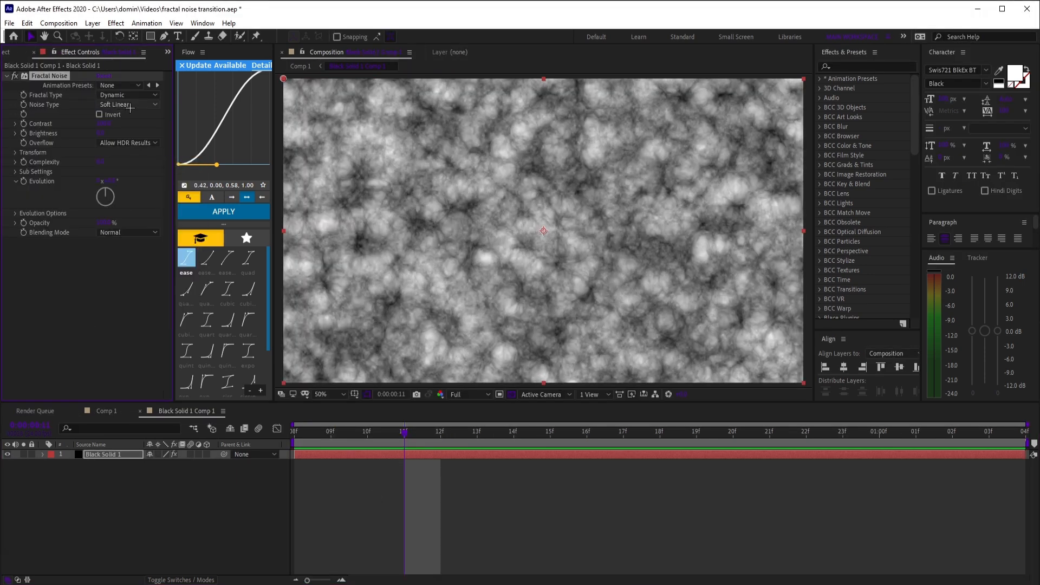
left_click(126, 105)
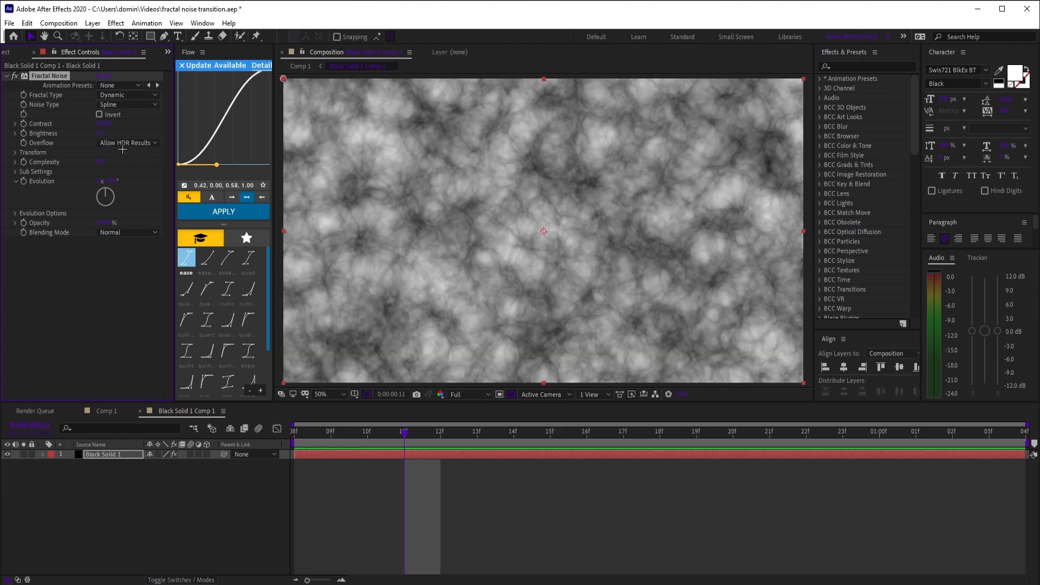
left_click(15, 152)
type("dissol")
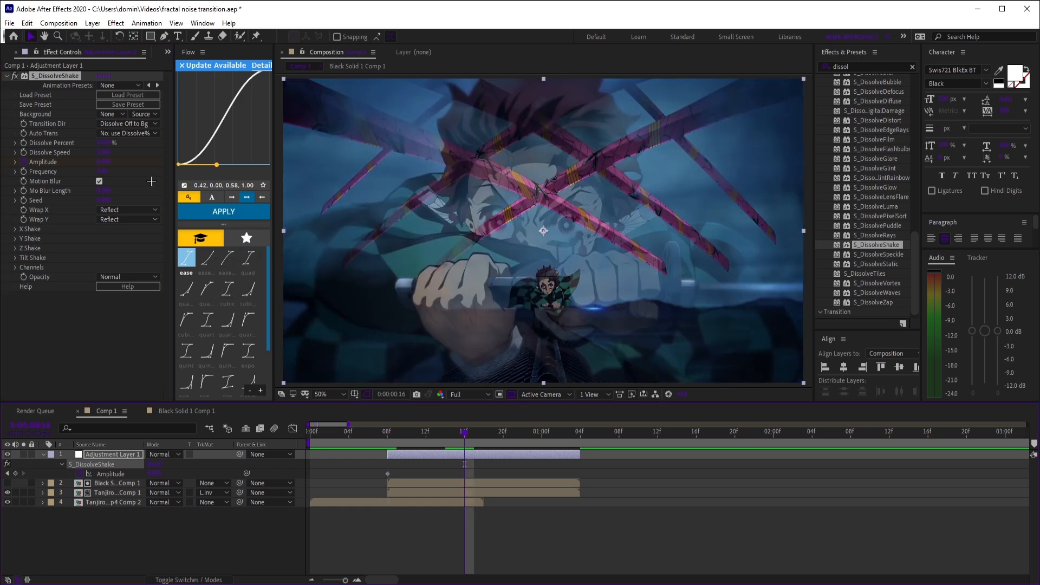
- Add an Amplitude keyframe to S_DissolveShake on the adjustment layer
left_click(574, 432)
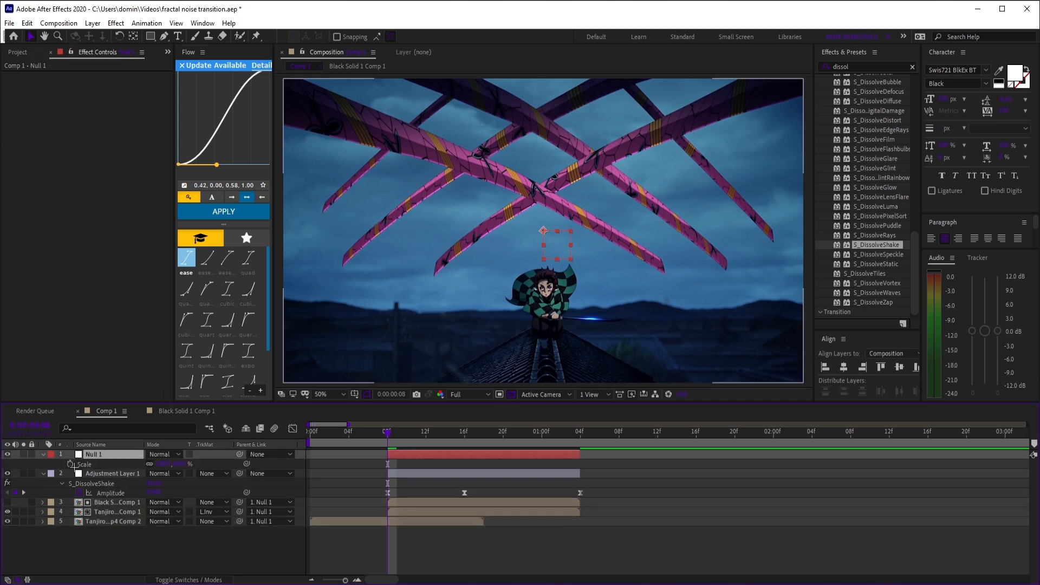
- Set a Scale keyframe on Null 1, which parents the clips and noise layer
left_click(494, 431)
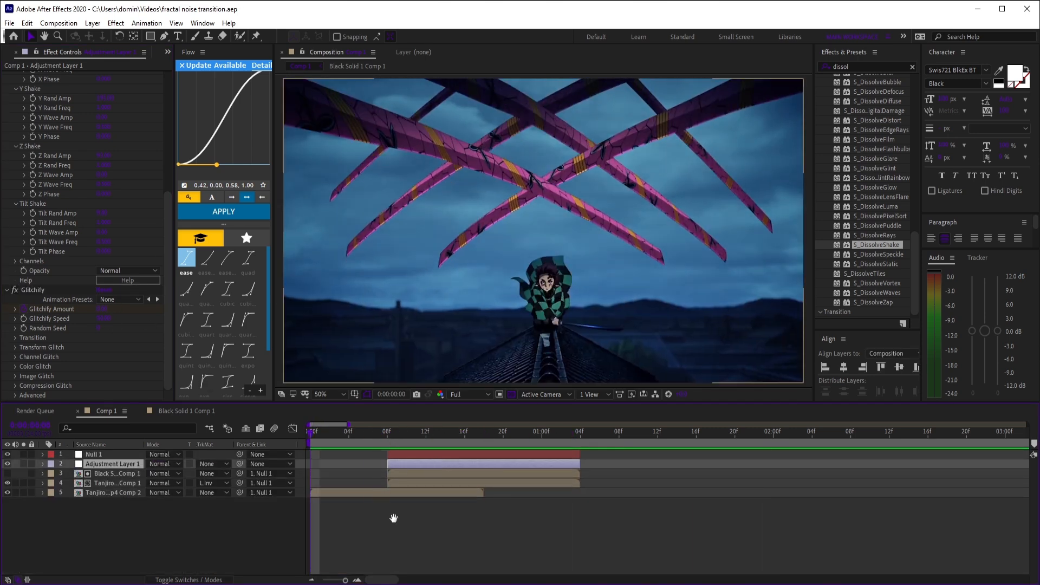
- Preview the glitch transition from near its start with Glitchify applied
left_click(365, 431)
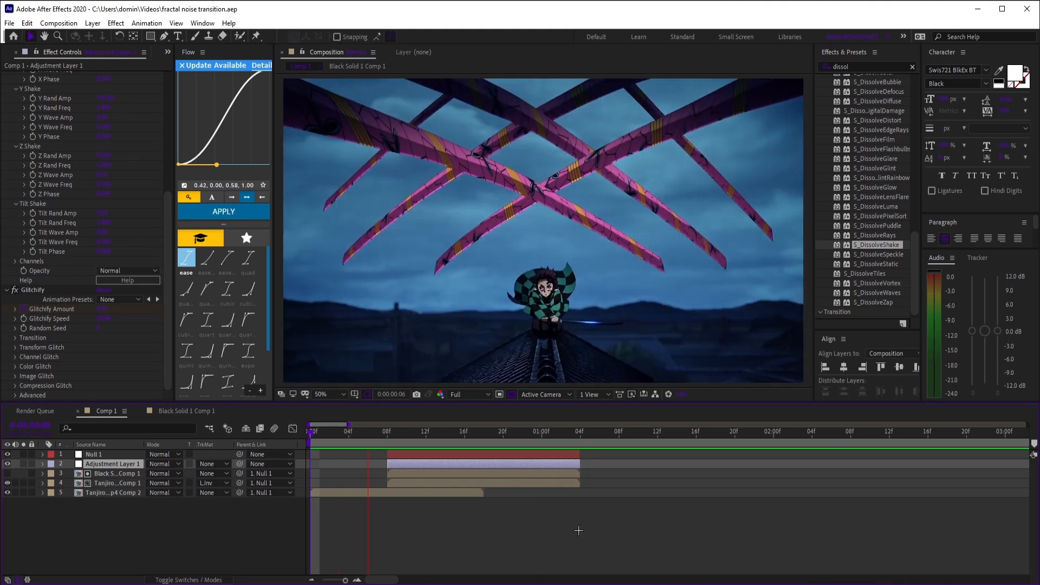